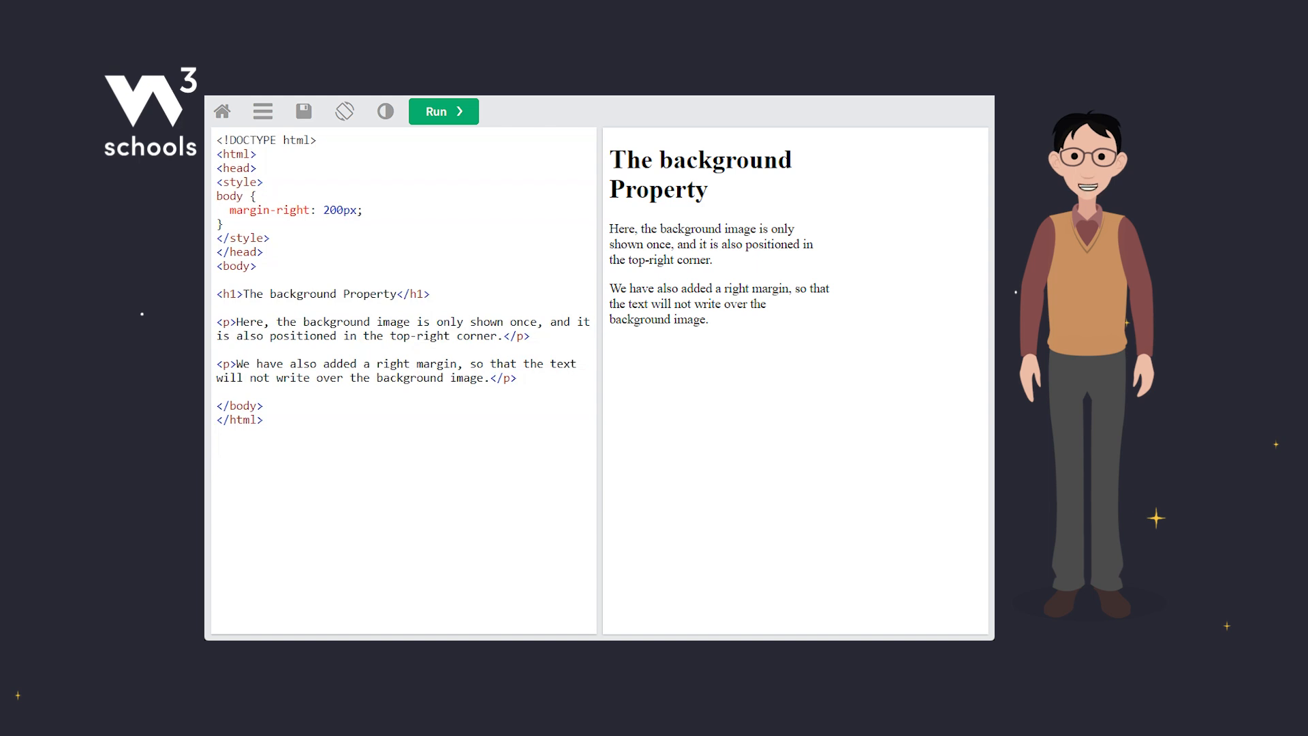
Step: Declare background-color #ffffff, background-image url(img_tree.png), background-repeat no-repeat and background-position in the body rule
type("backgr")
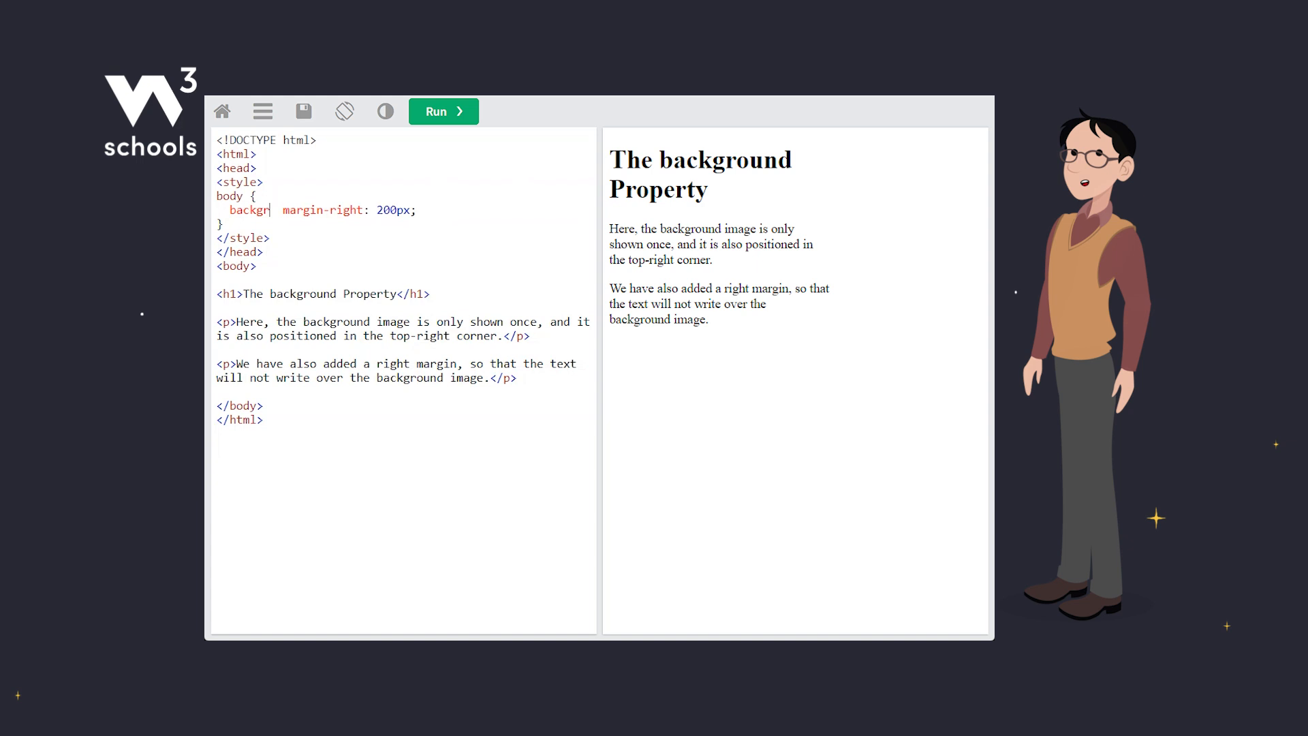
type("background-color: #ffffff;")
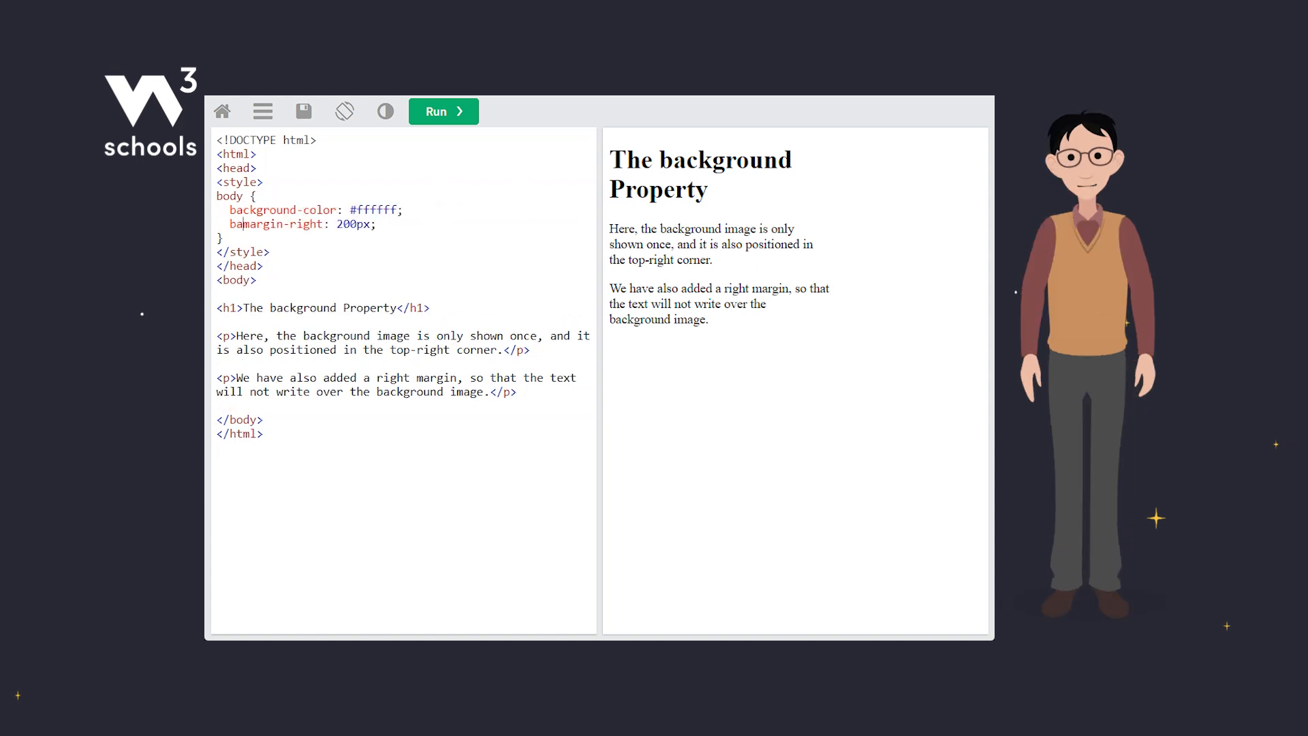
type("background-image: url(\"img_tree.png\");")
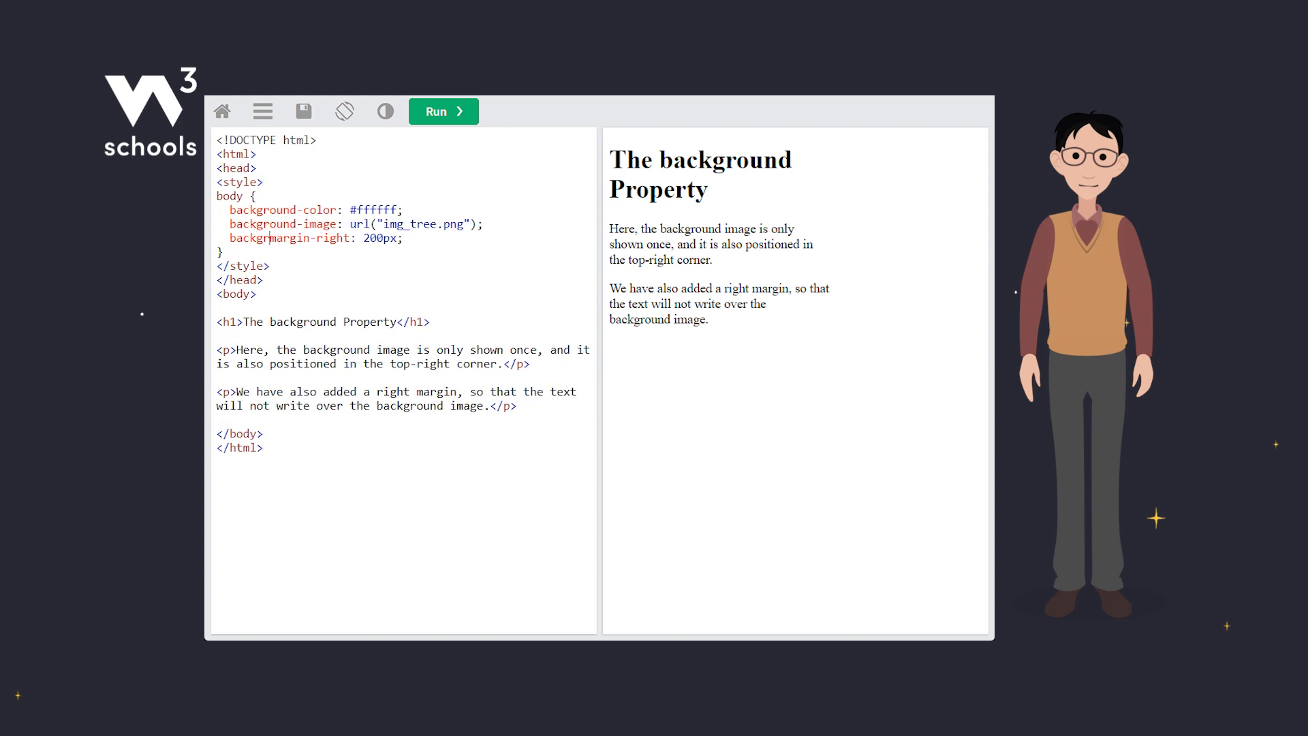
type("background-repeat: no-repeat;")
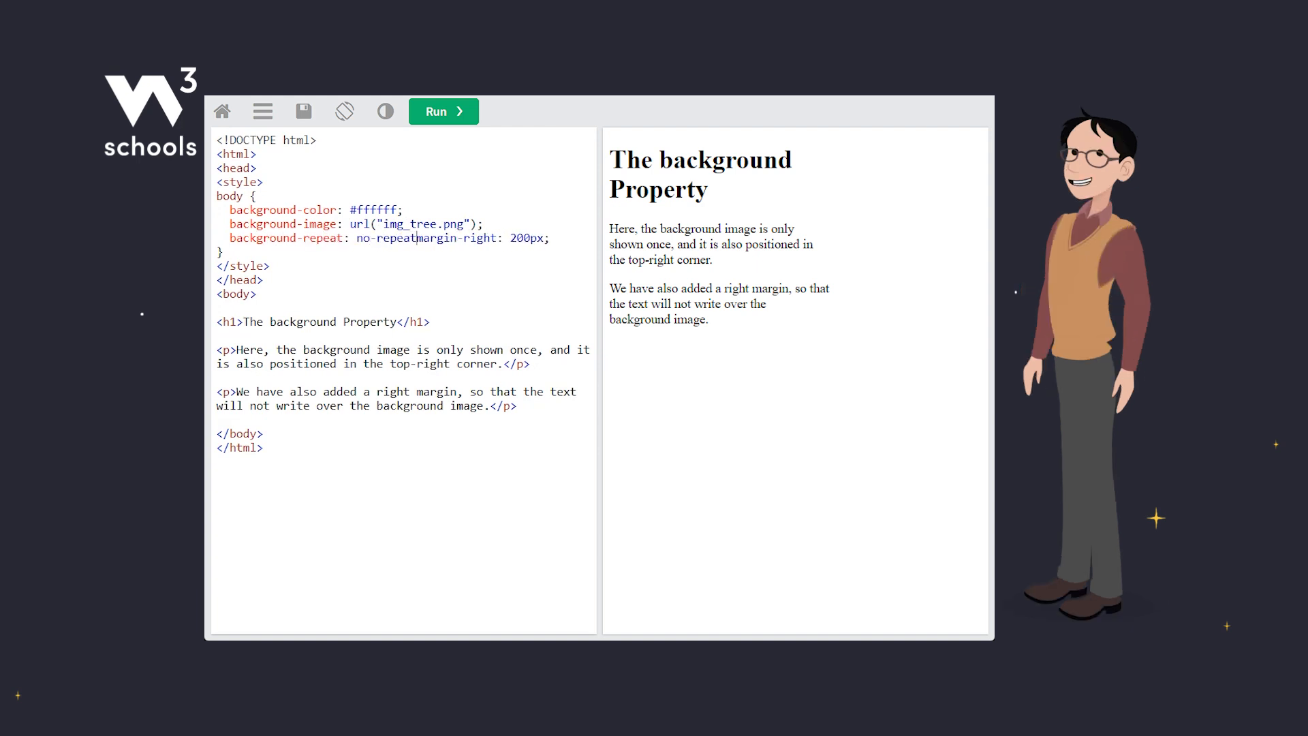
type("background-position: right top;")
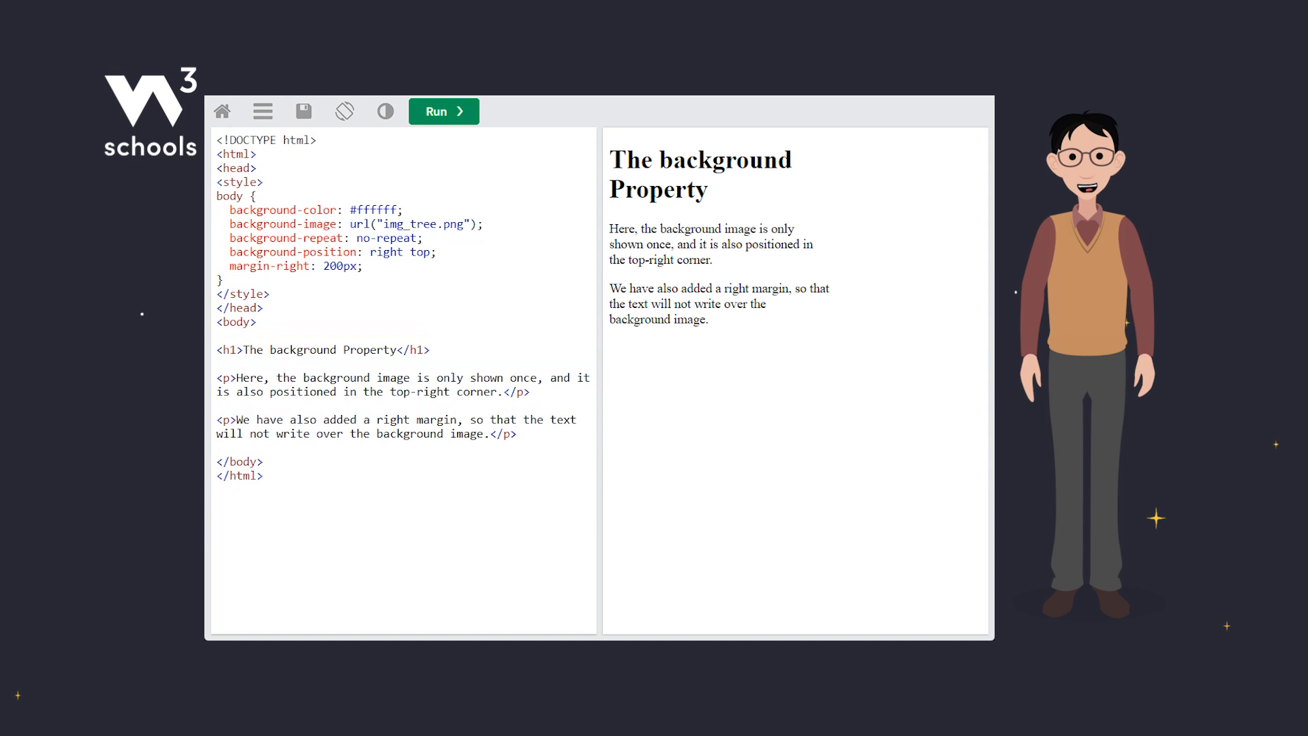
Step: Run the page to show the tree top-right, then select the four background declarations for replacement
left_click(443, 110)
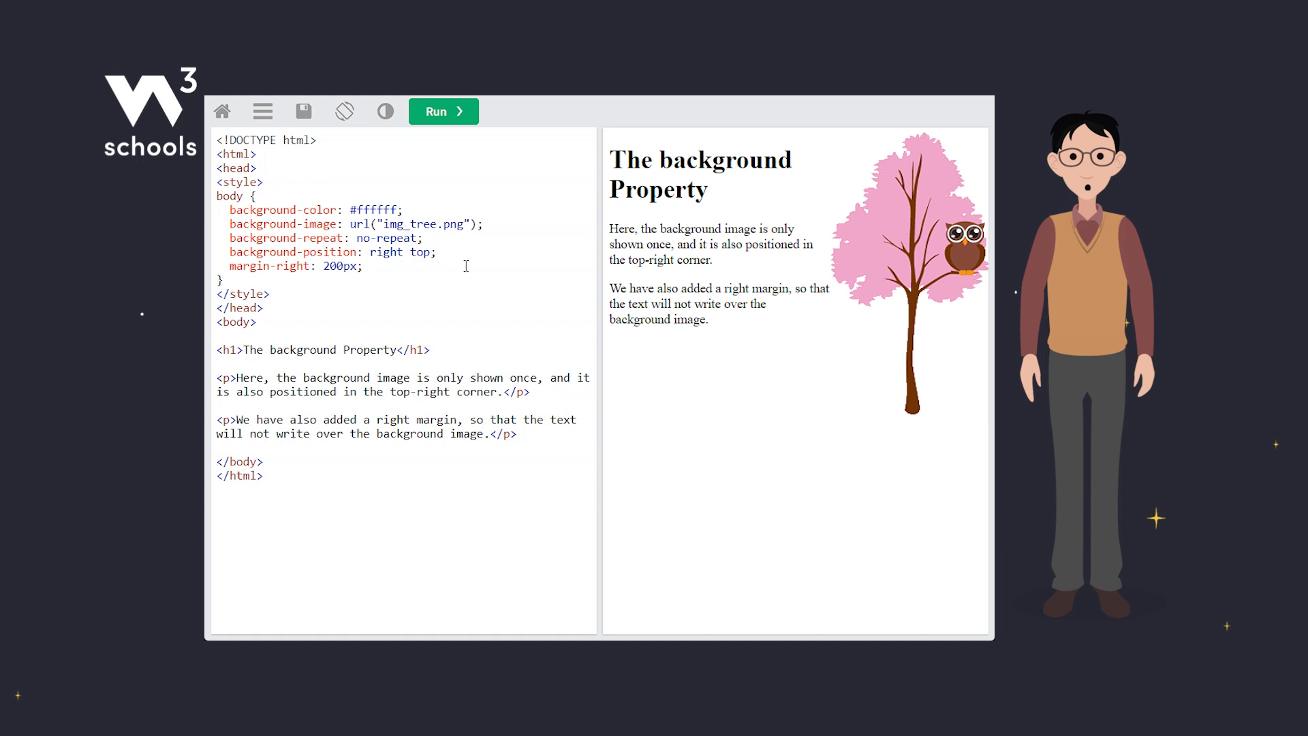
left_click_drag(232, 210, 434, 252)
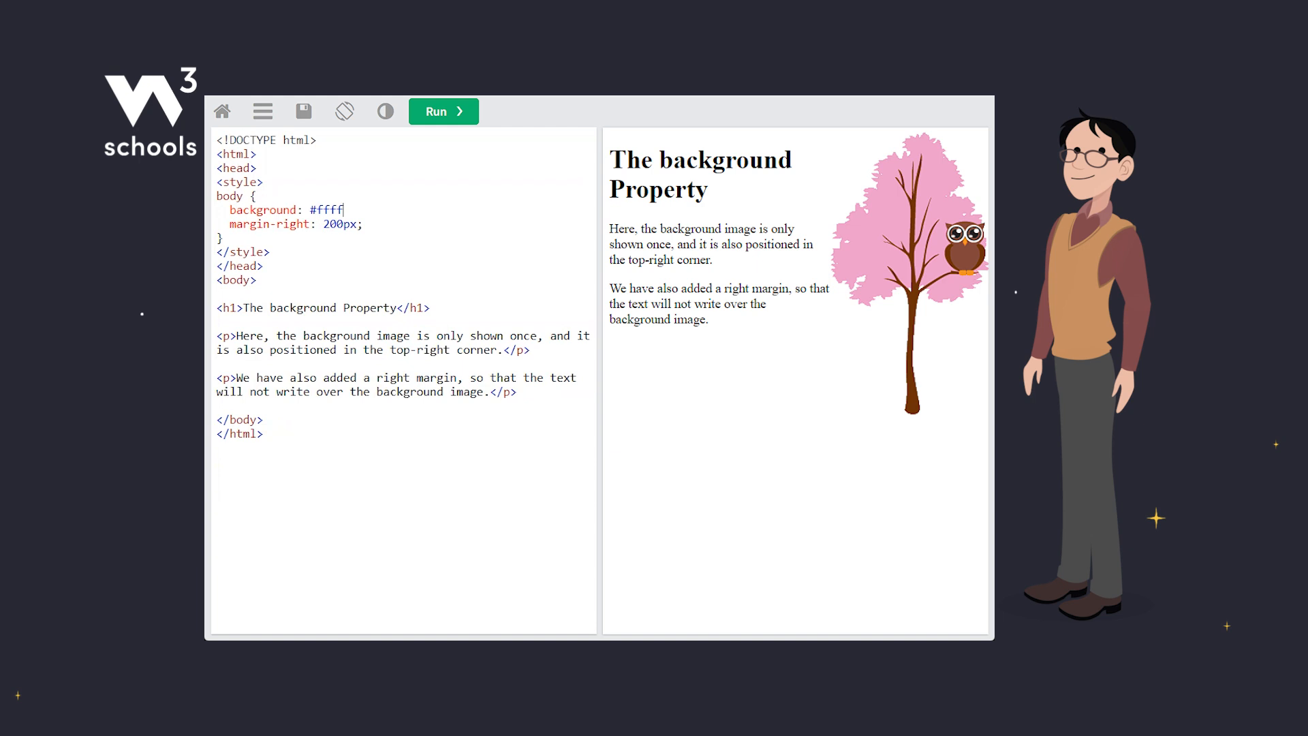
Step: Write the shorthand background: #ffffff url("img_tree.png") no-repeat right top; in their place
type("ff url(\"img_")
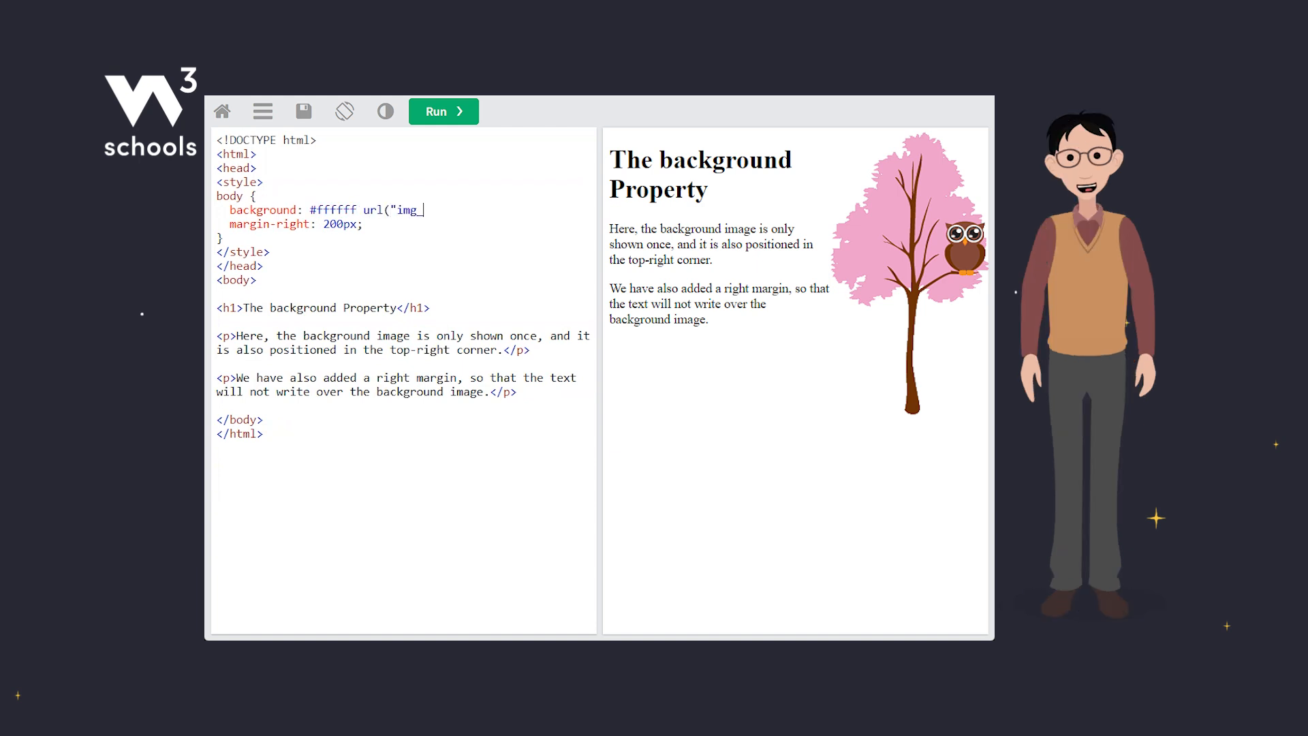
type("tree.png\")")
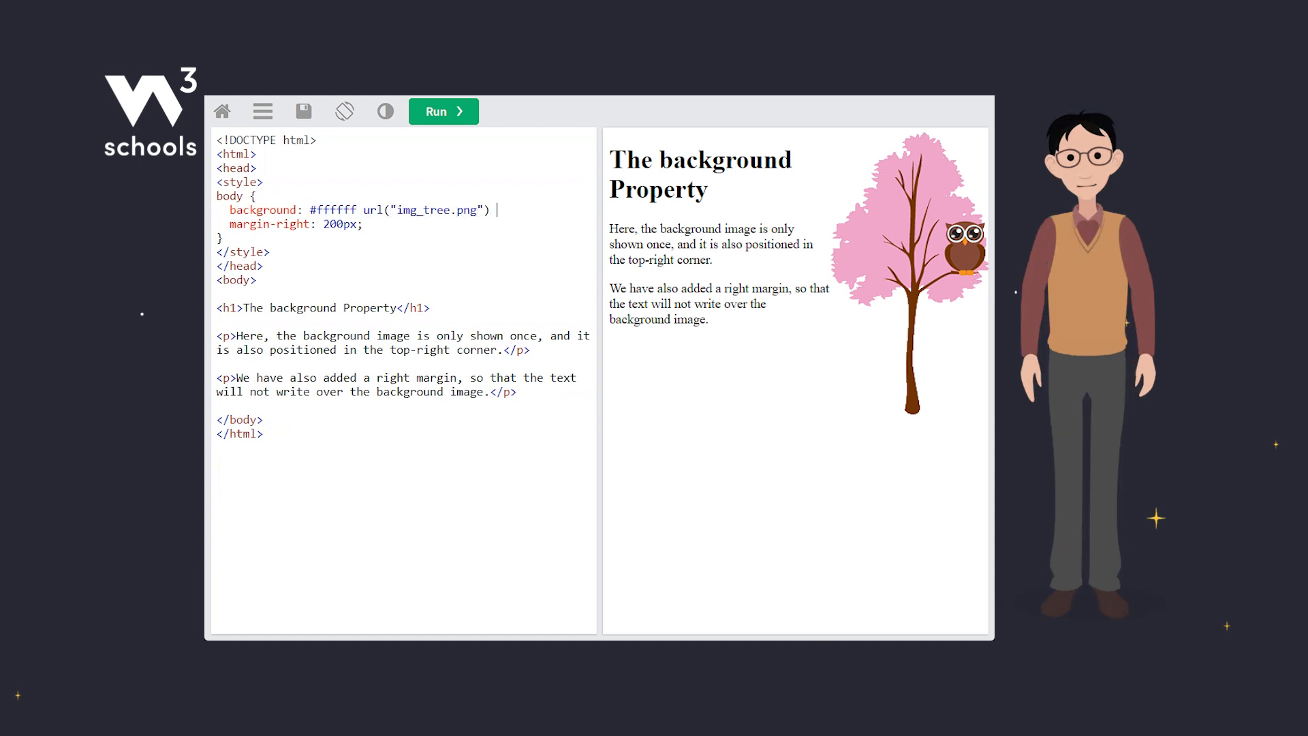
type("no-repeat rig")
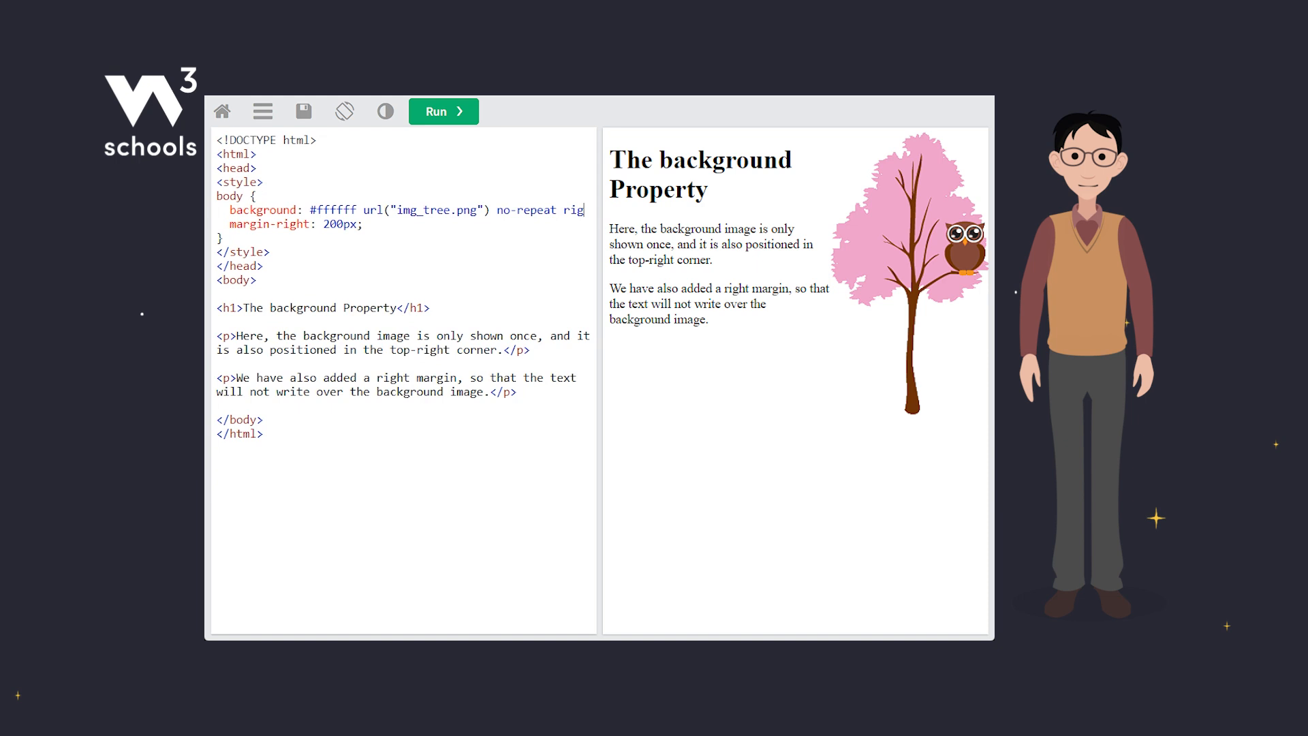
type("ht top;")
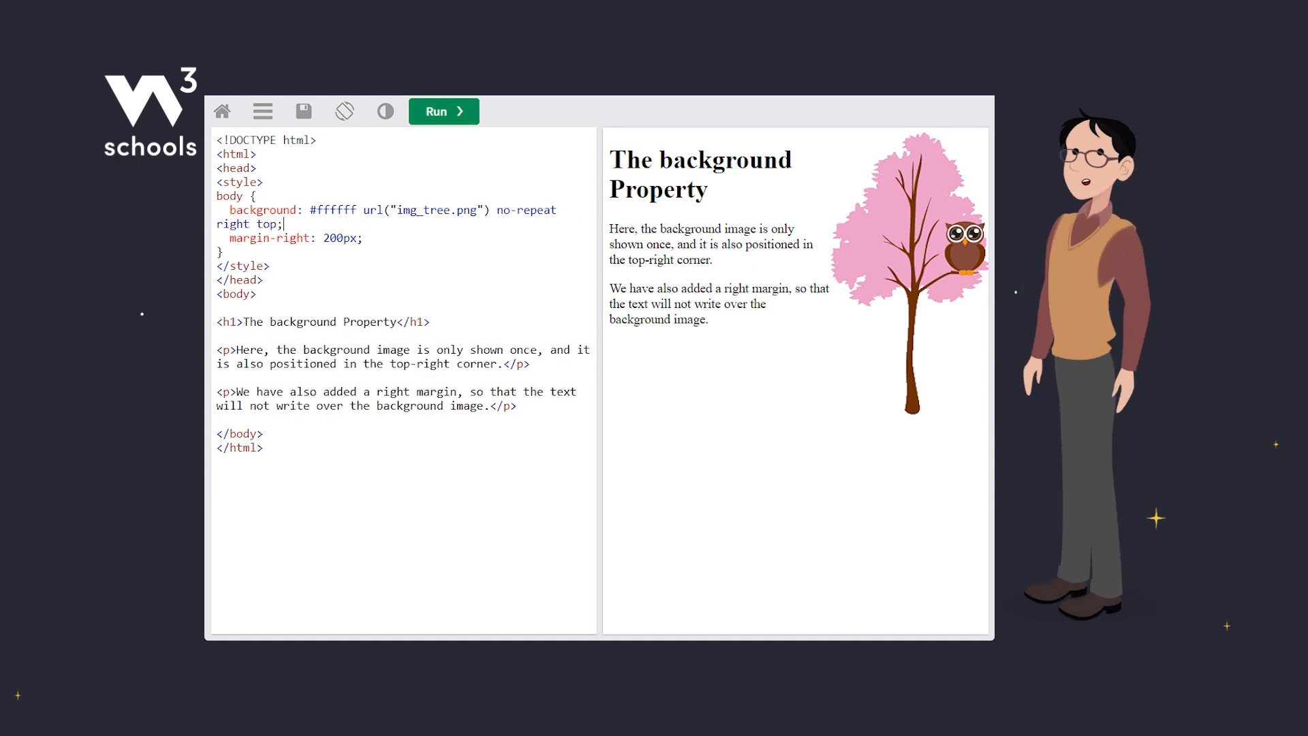